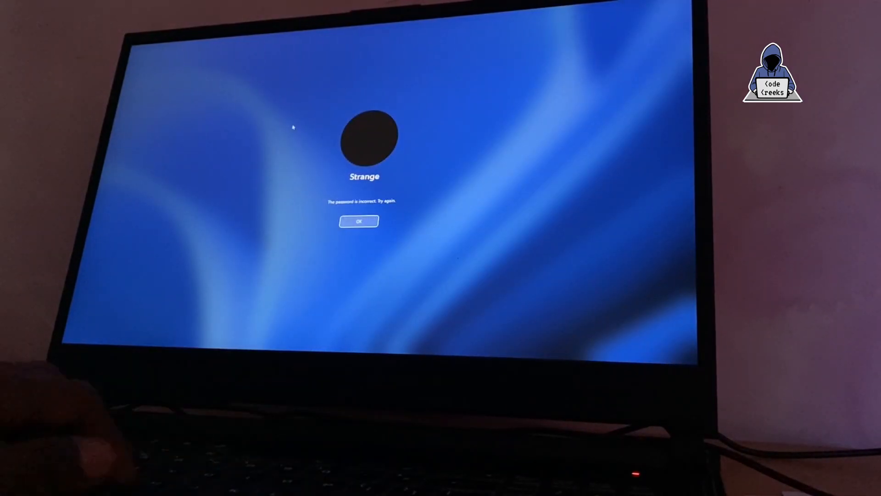
# - Dismiss the 'The password is incorrect' notice on the lock screen
pyautogui.click(358, 220)
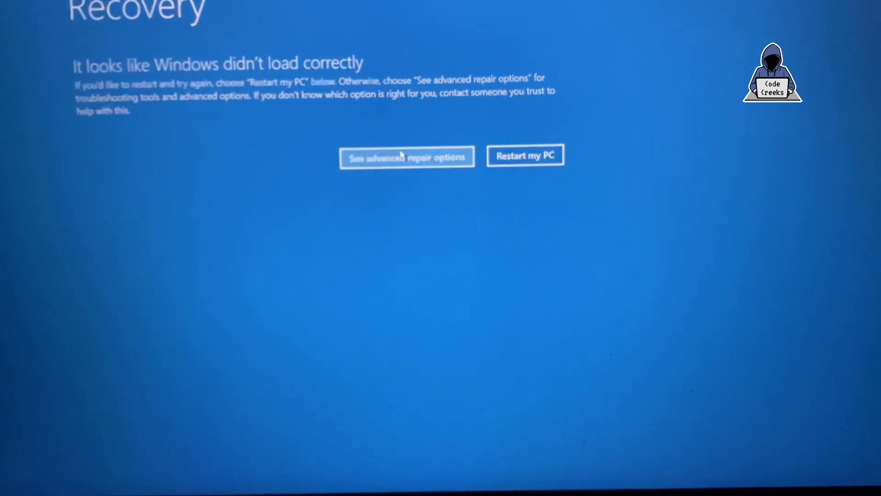
# - Go through advanced repair options, Troubleshoot and Advanced options to reach the recovery tools
pyautogui.click(406, 157)
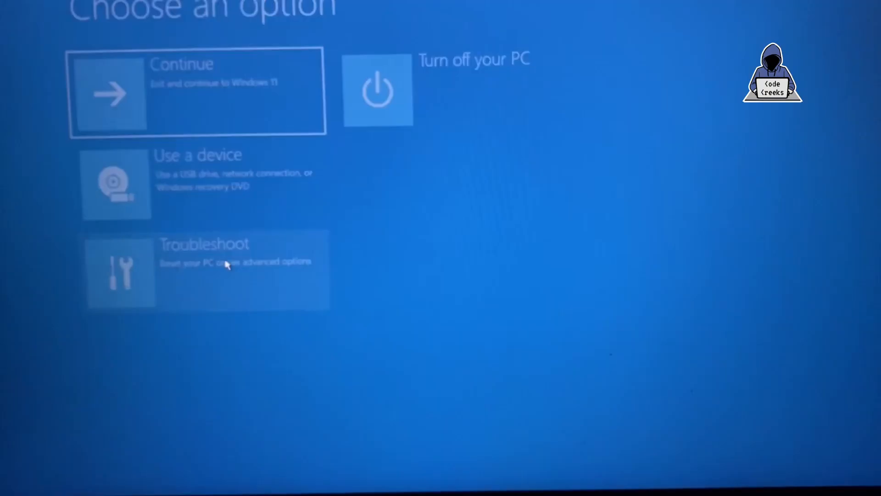
pyautogui.click(202, 270)
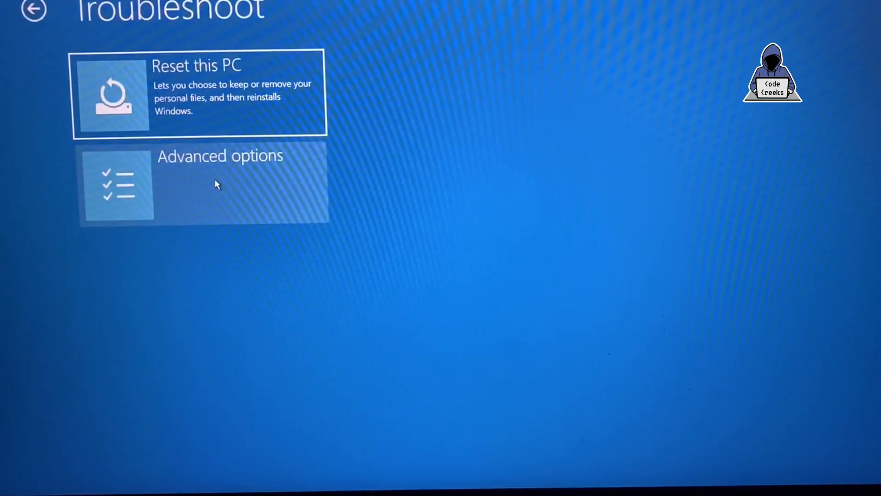
pyautogui.click(202, 185)
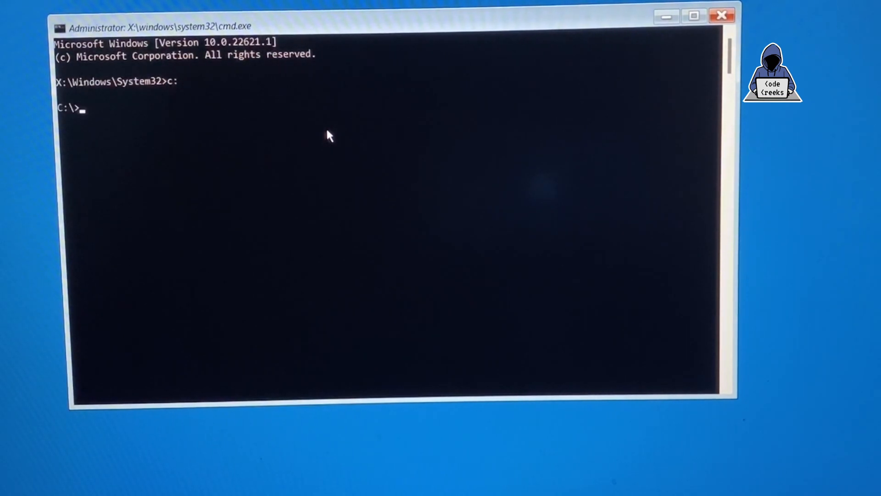
# - Change the Command Prompt's working folder to C:\Windows, heading into System32
pyautogui.write('Windo')
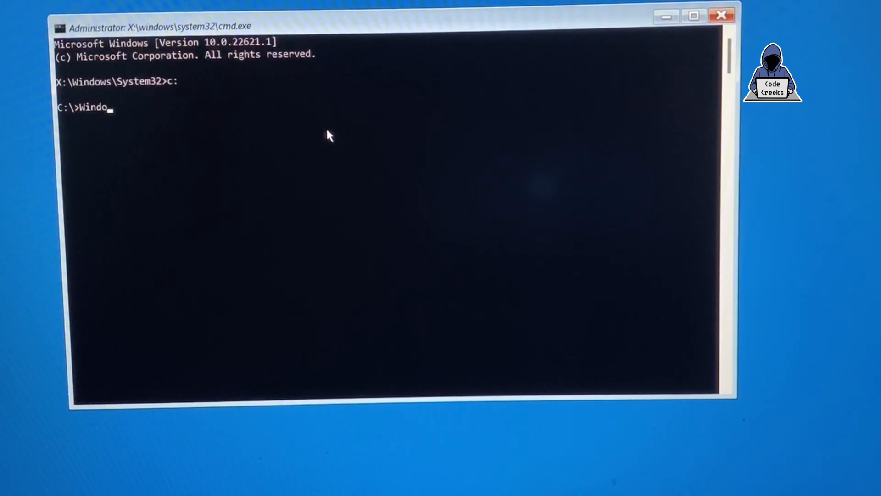
pyautogui.write('ws')
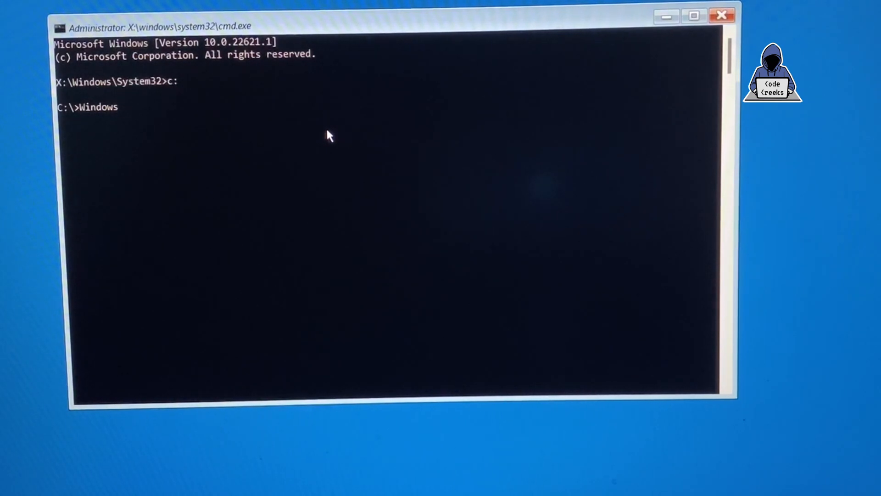
pyautogui.press('Return')
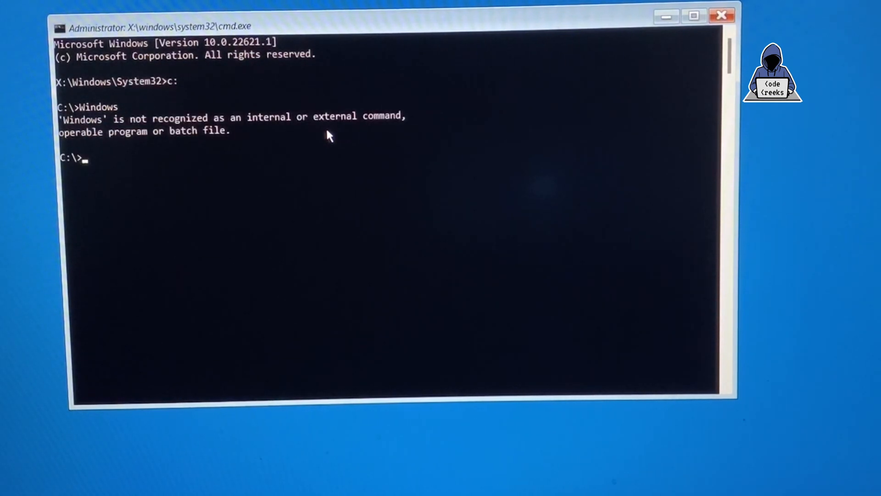
pyautogui.write('cdWindows')
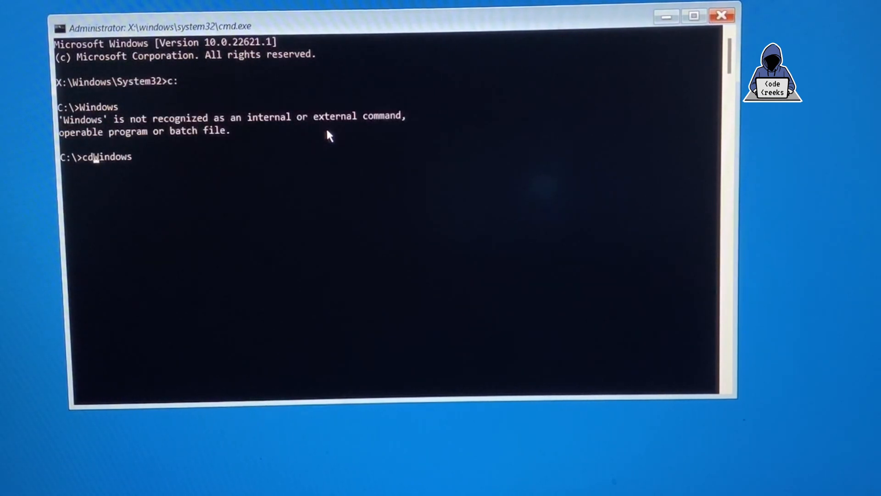
pyautogui.press('Return')
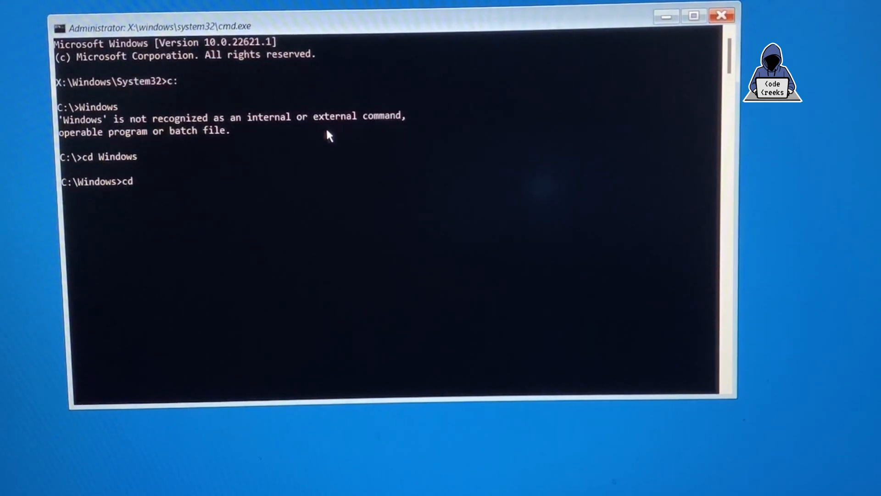
pyautogui.write('Syste')
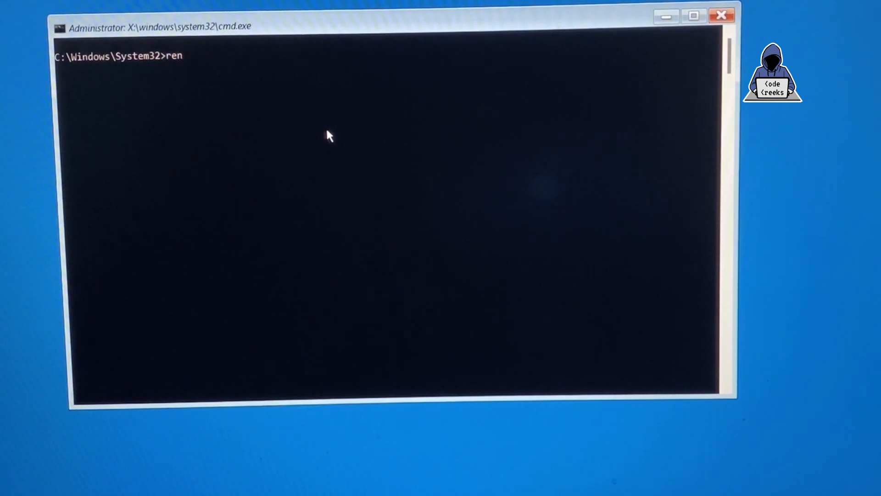
# - Rename Utilman.exe to Utilman_12.exe in System32
pyautogui.write('Ut')
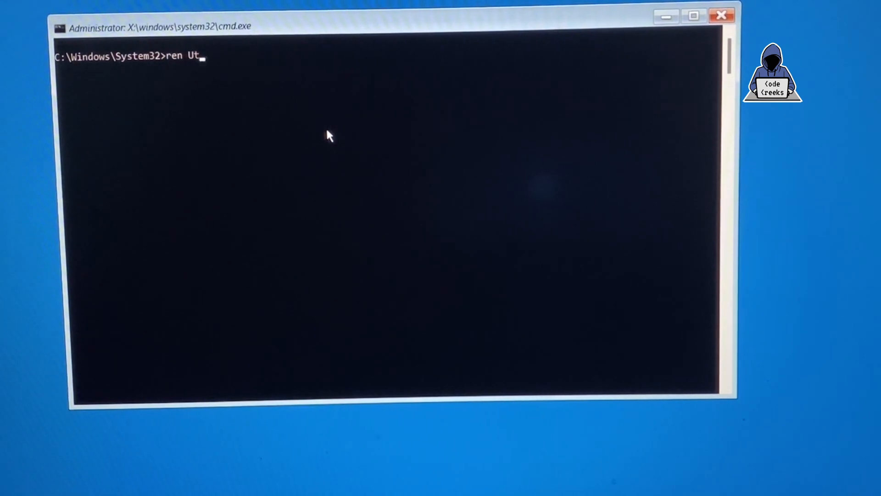
pyautogui.write('ilman')
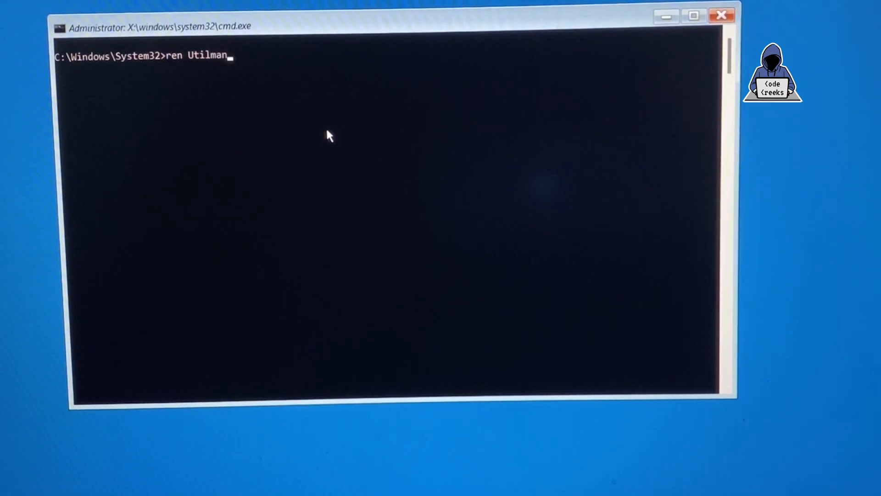
pyautogui.write('.exe')
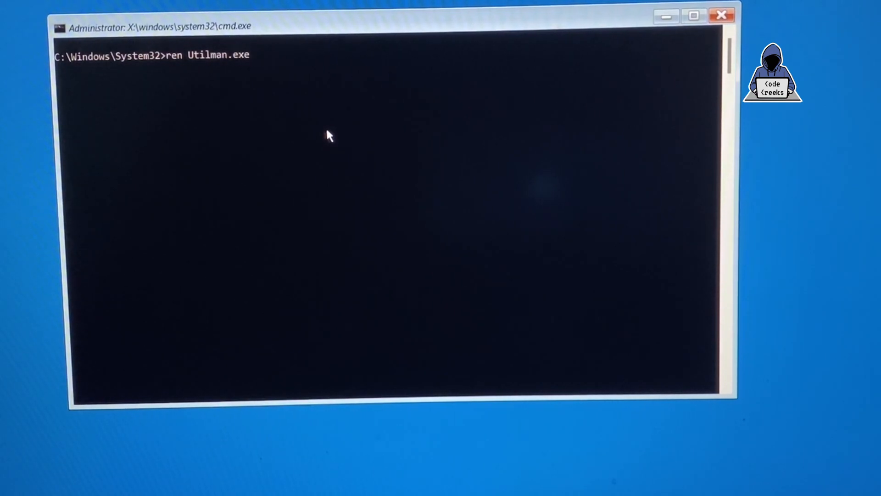
pyautogui.write('Utilman')
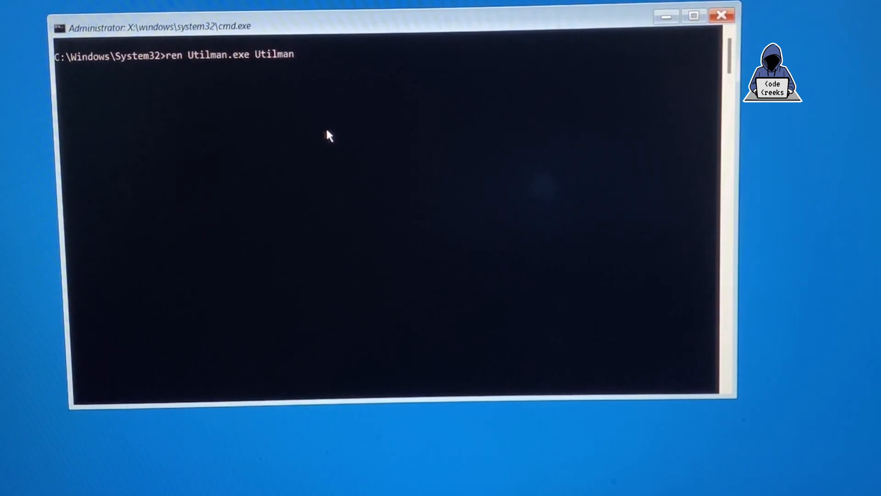
pyautogui.write('_12')
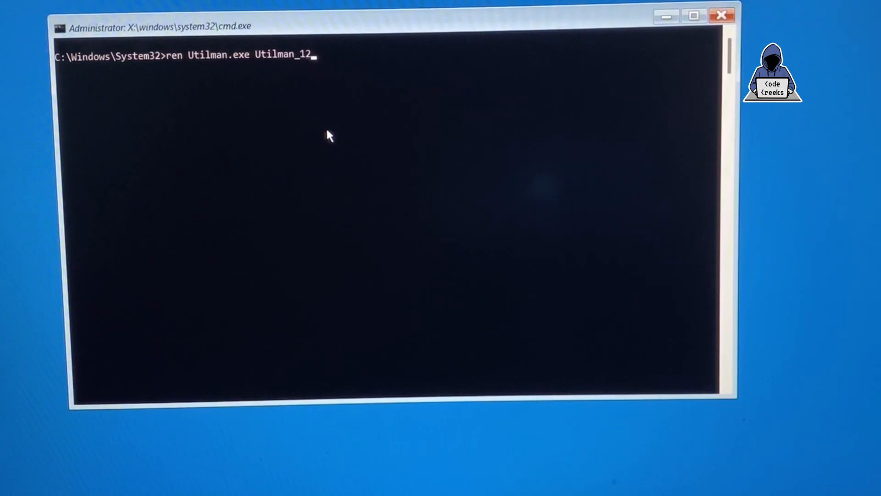
pyautogui.write('.exe')
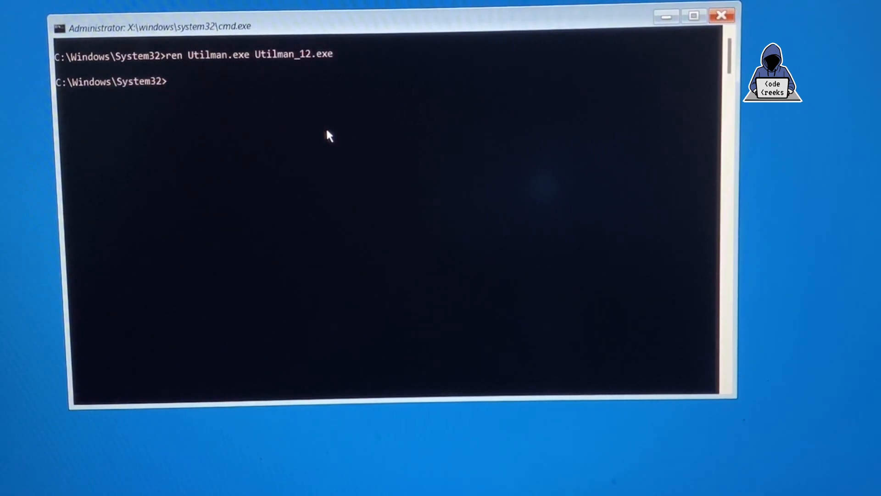
# - Copy cmd.exe as Utilman.exe to replace the accessibility tool
pyautogui.write('copy')
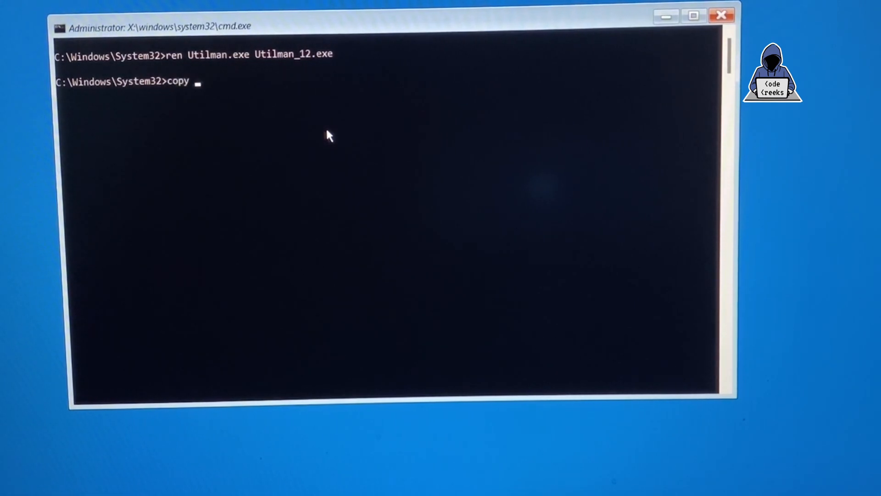
pyautogui.write('cmd.')
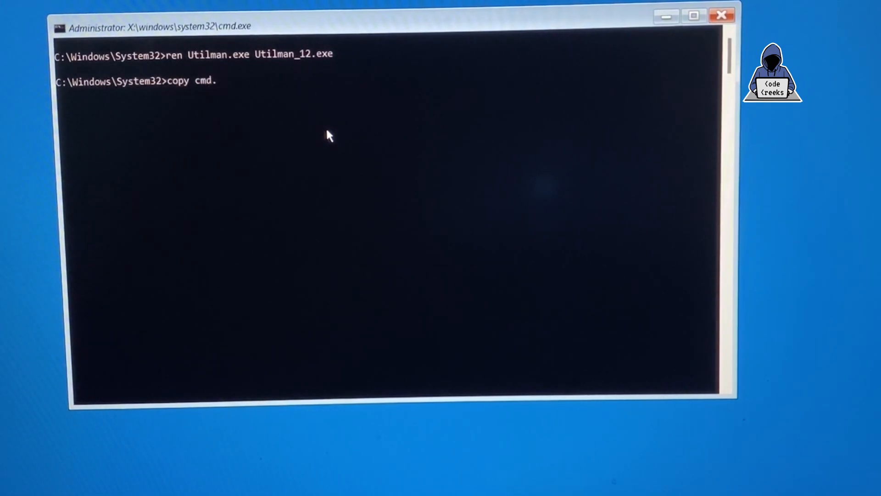
pyautogui.write('exe')
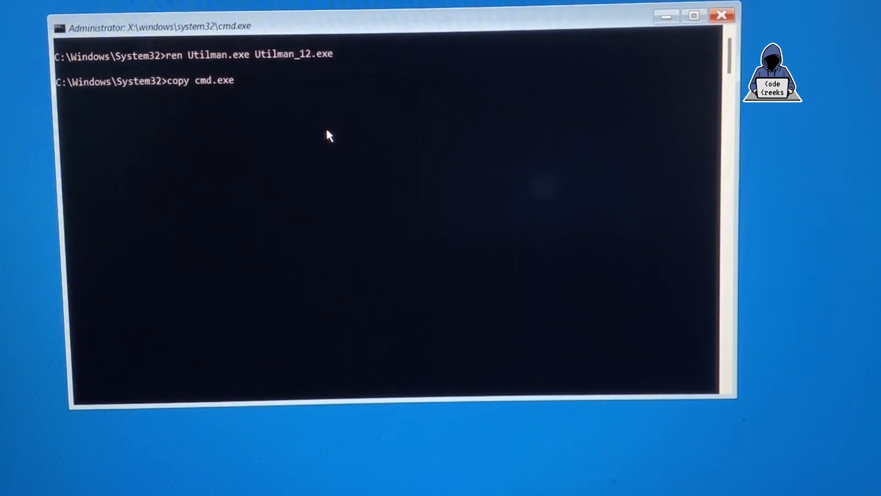
pyautogui.write('Utilman')
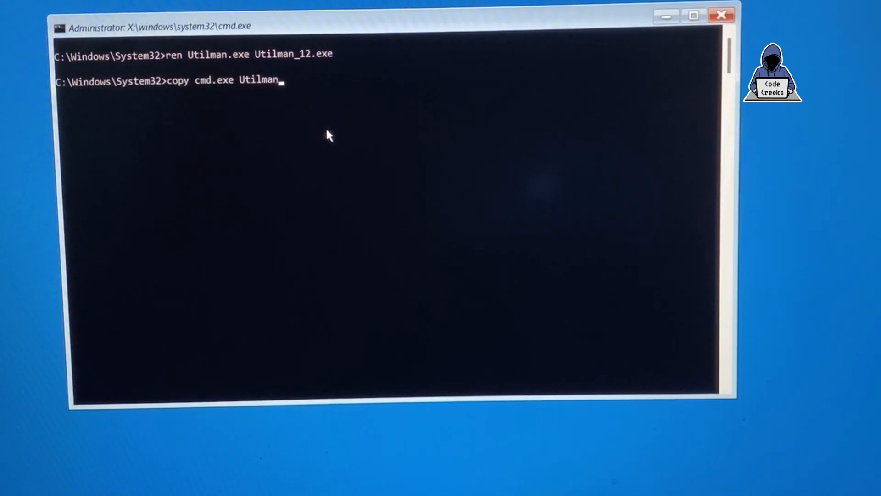
pyautogui.write('.e')
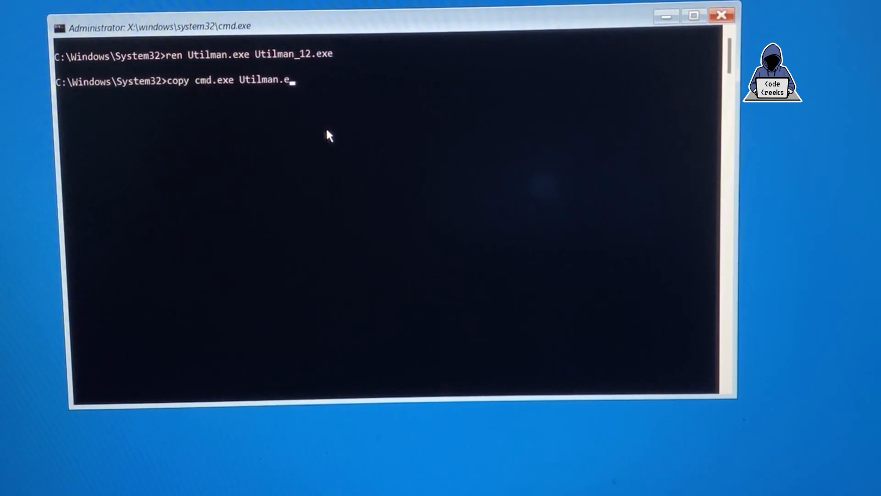
pyautogui.write('xe')
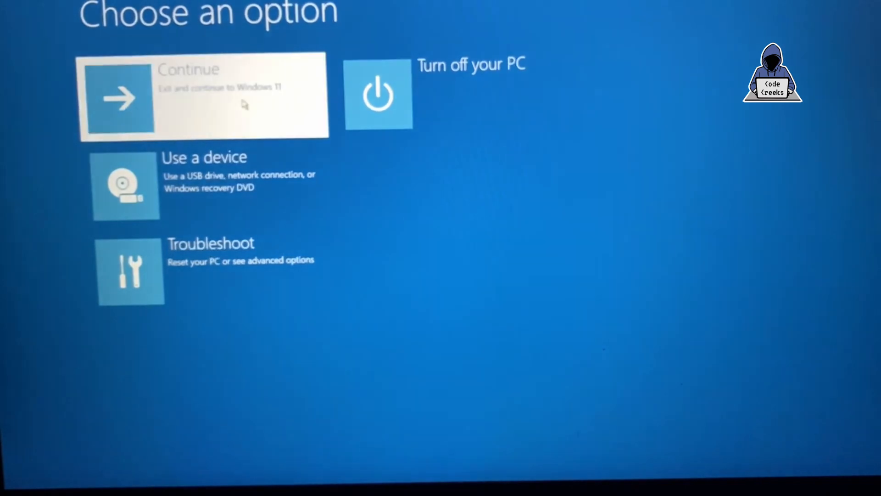
# - Choose Continue to leave recovery and boot into Windows 11
pyautogui.click(202, 96)
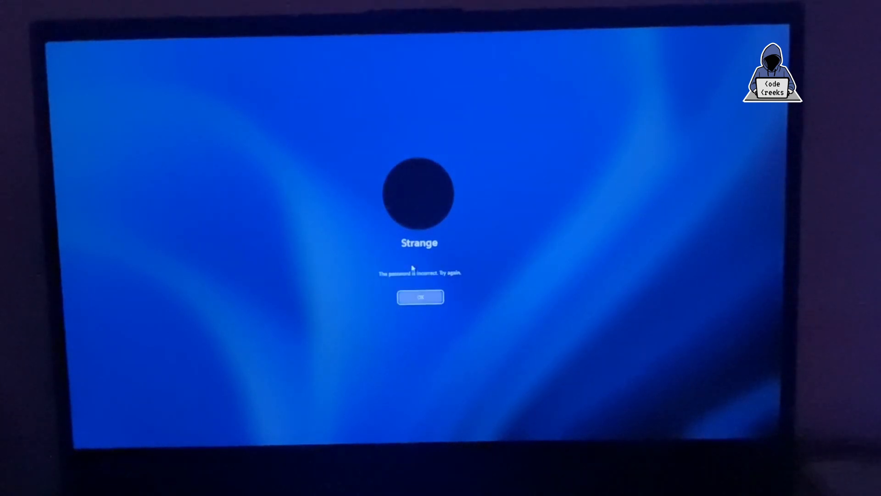
# - Dismiss the incorrect-password message on the Windows 11 lock screen
pyautogui.click(420, 297)
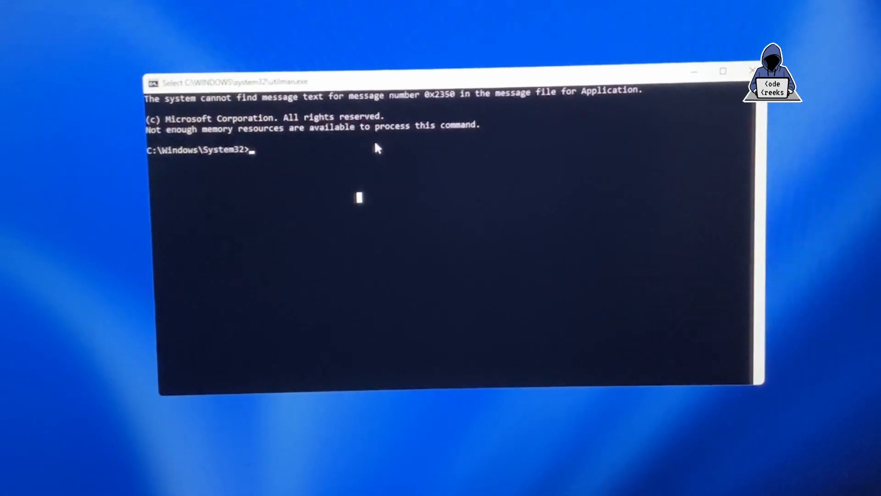
pyautogui.moveTo(365, 160)
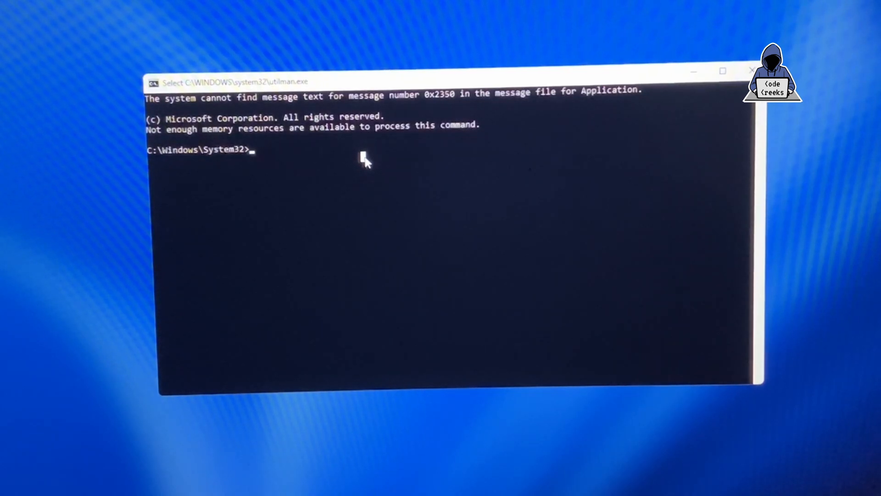
pyautogui.write('net')
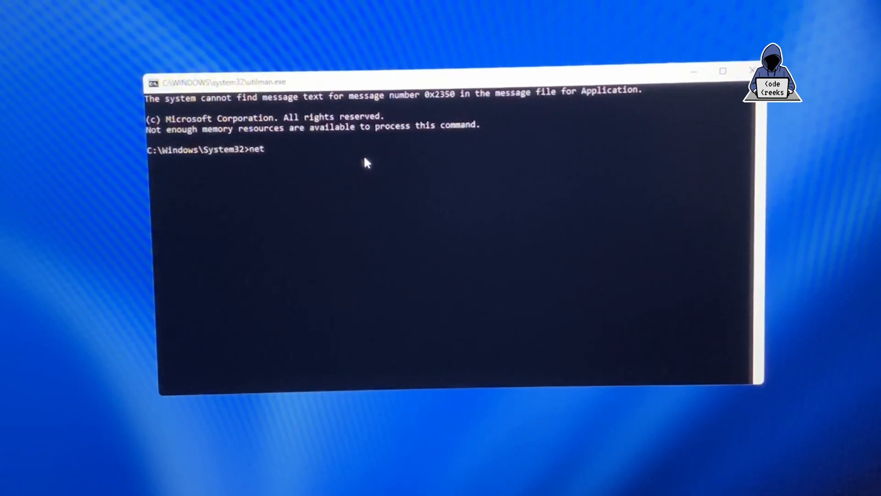
pyautogui.write('user')
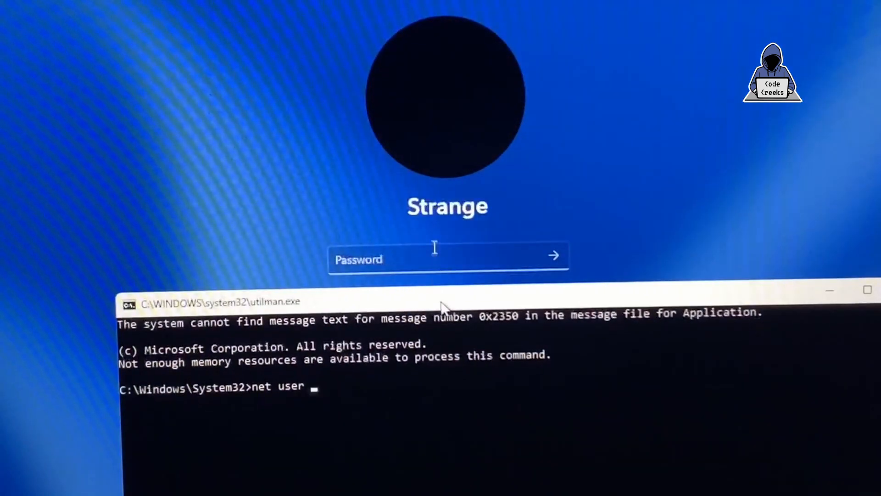
pyautogui.moveTo(496, 325)
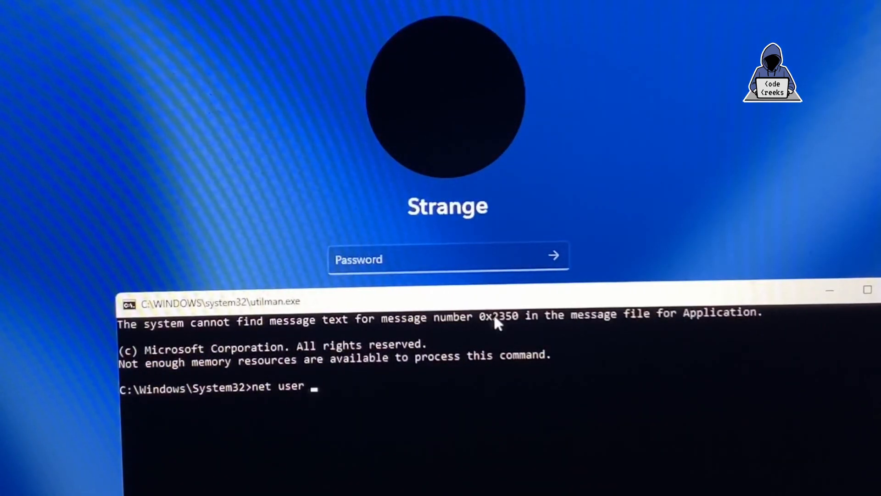
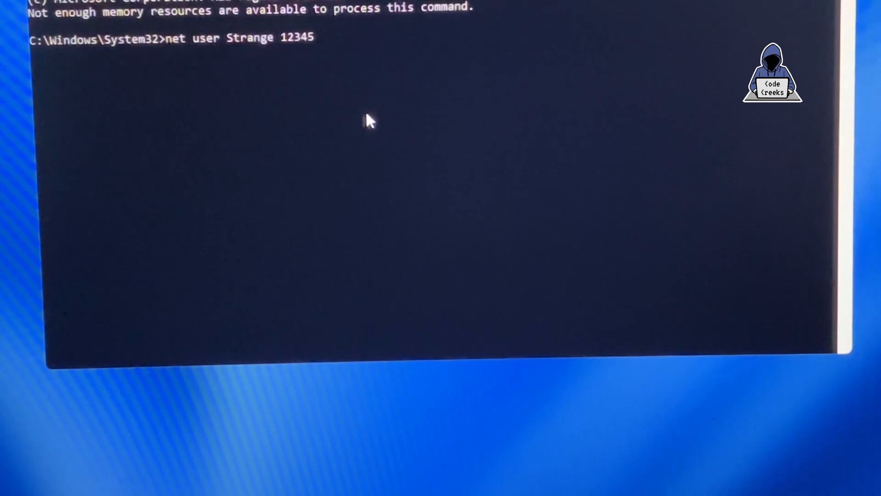
pyautogui.press('Return')
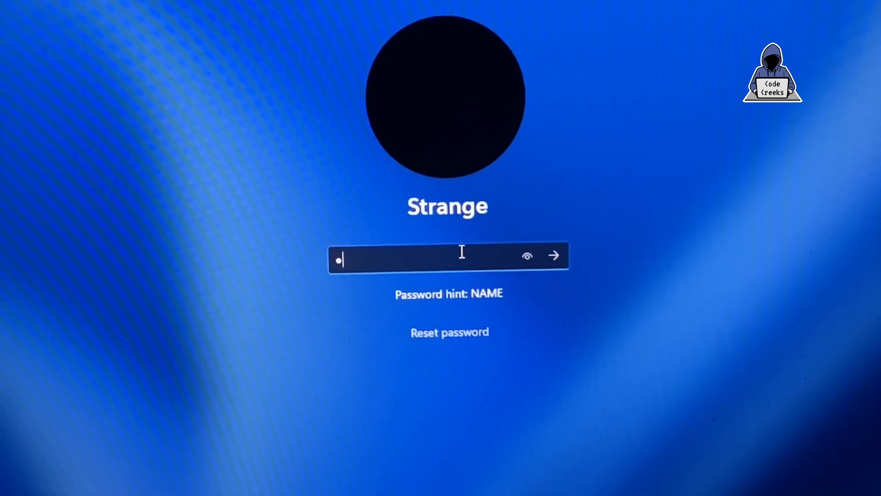
pyautogui.click(526, 257)
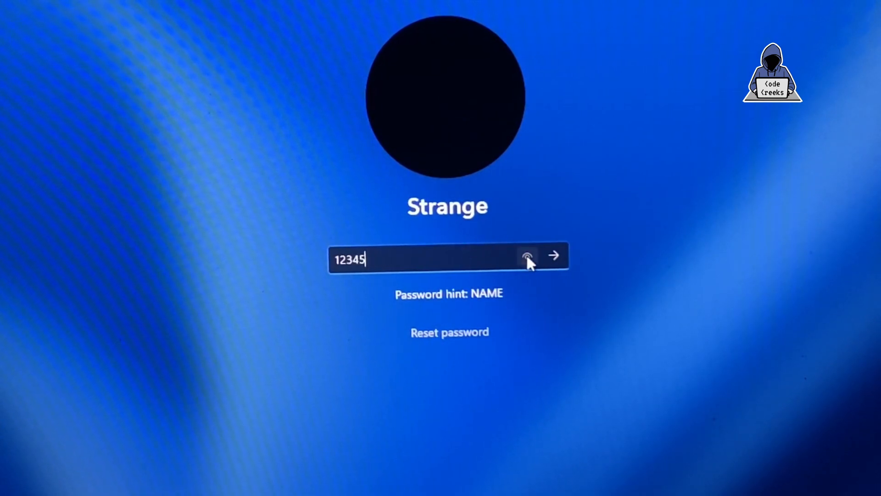
pyautogui.click(526, 256)
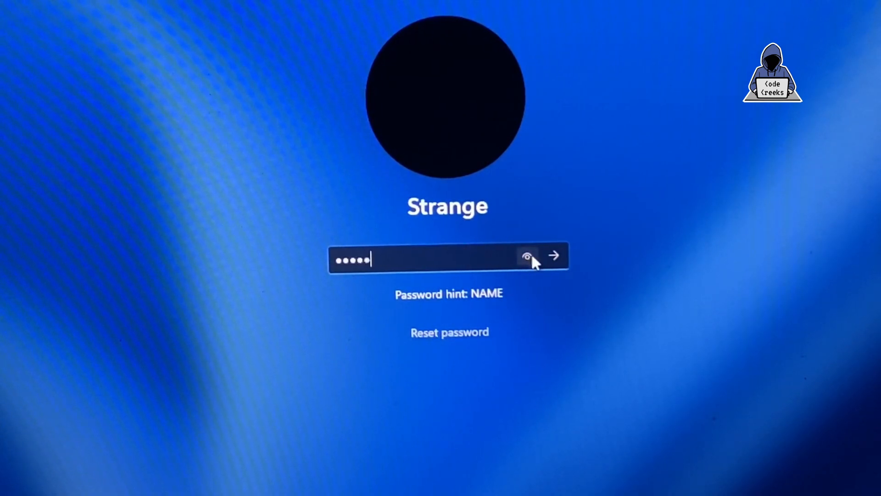
pyautogui.click(553, 255)
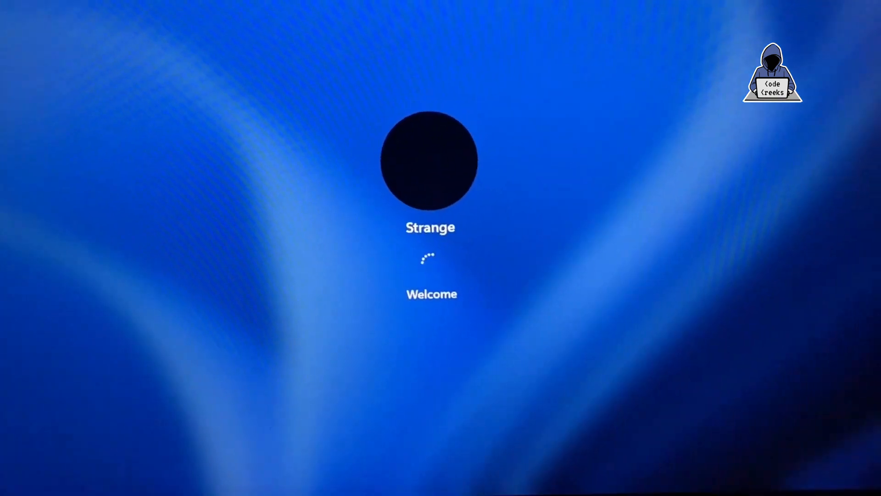